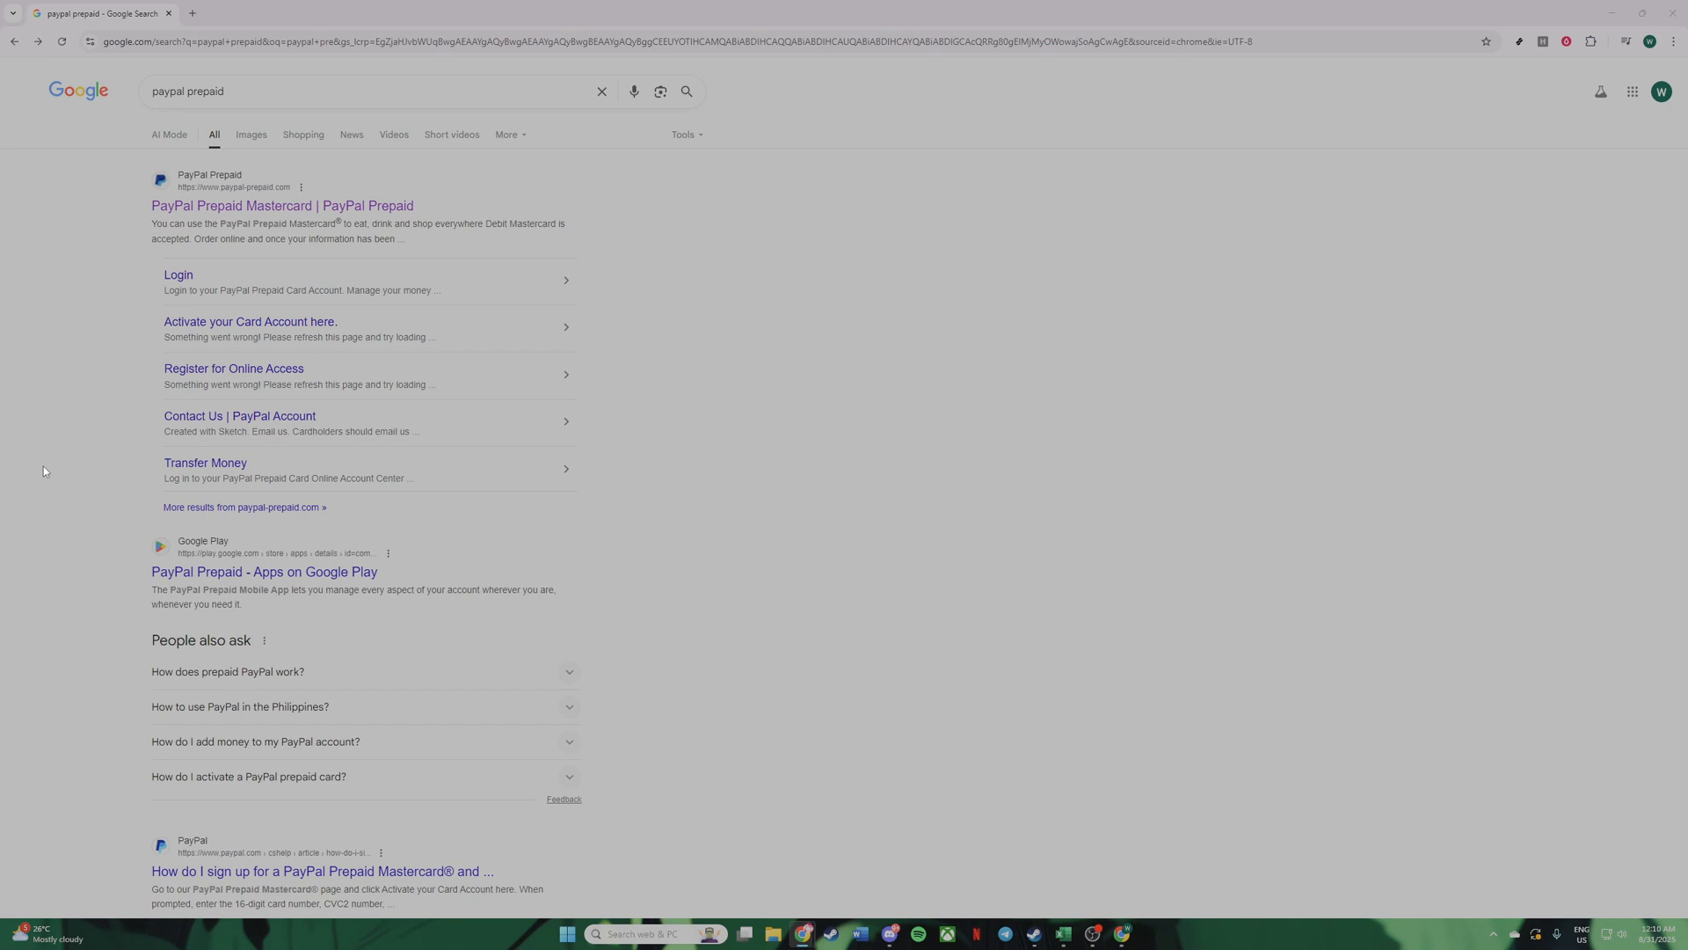
mouse_move(54, 466)
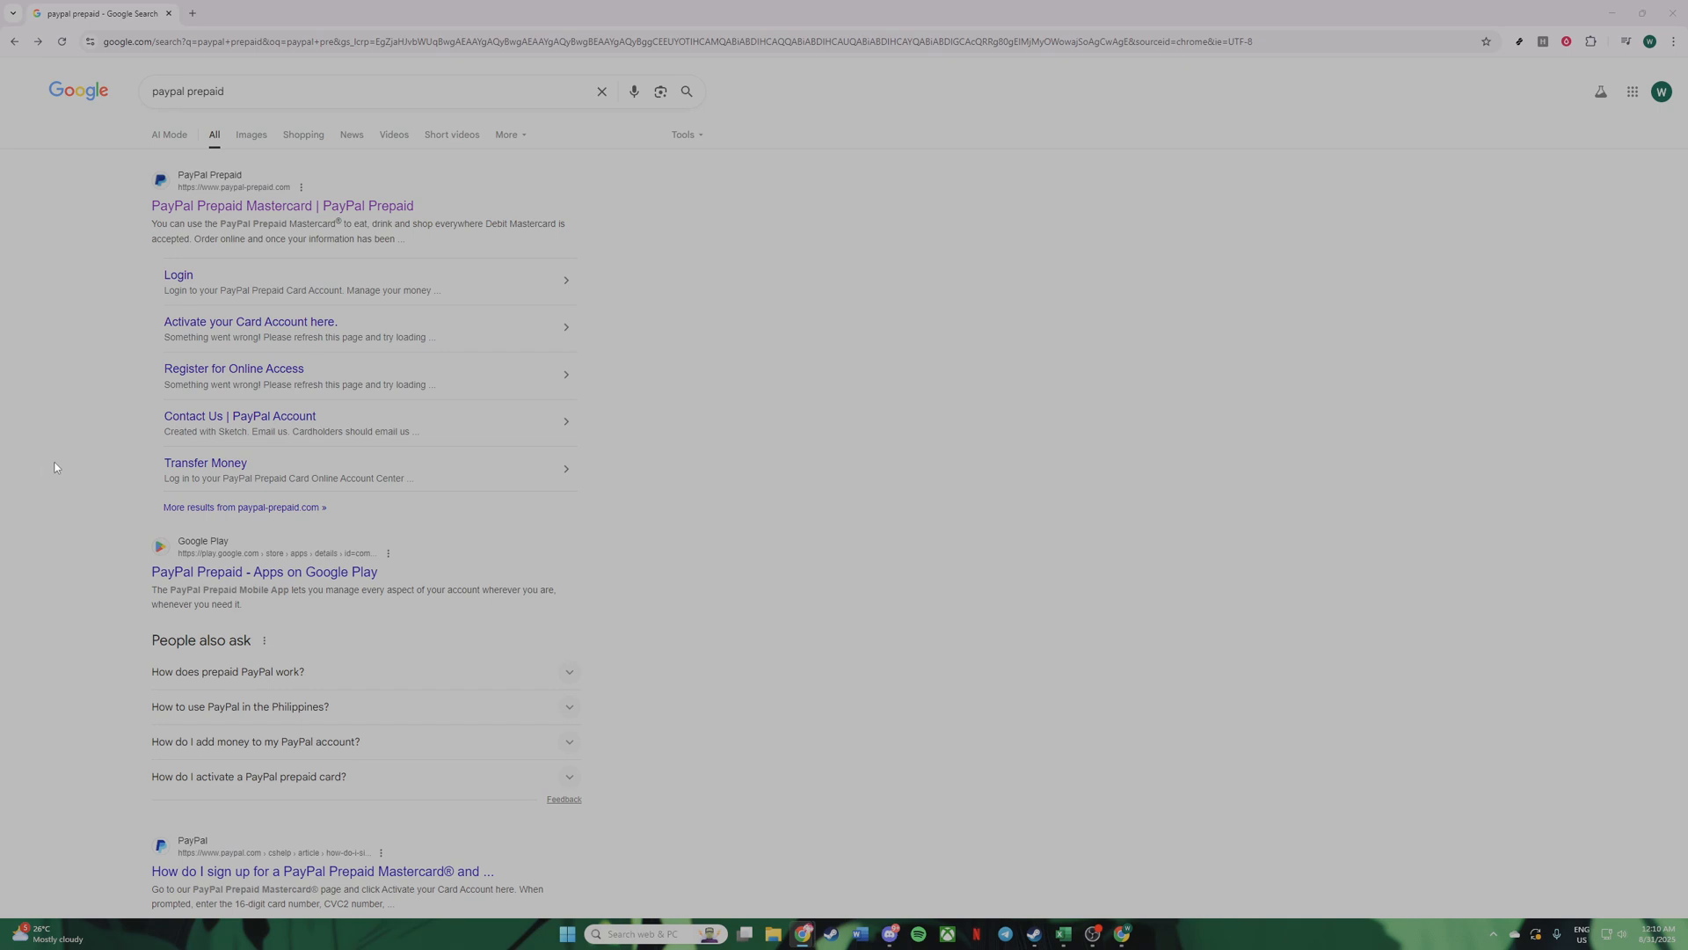
mouse_move(72, 449)
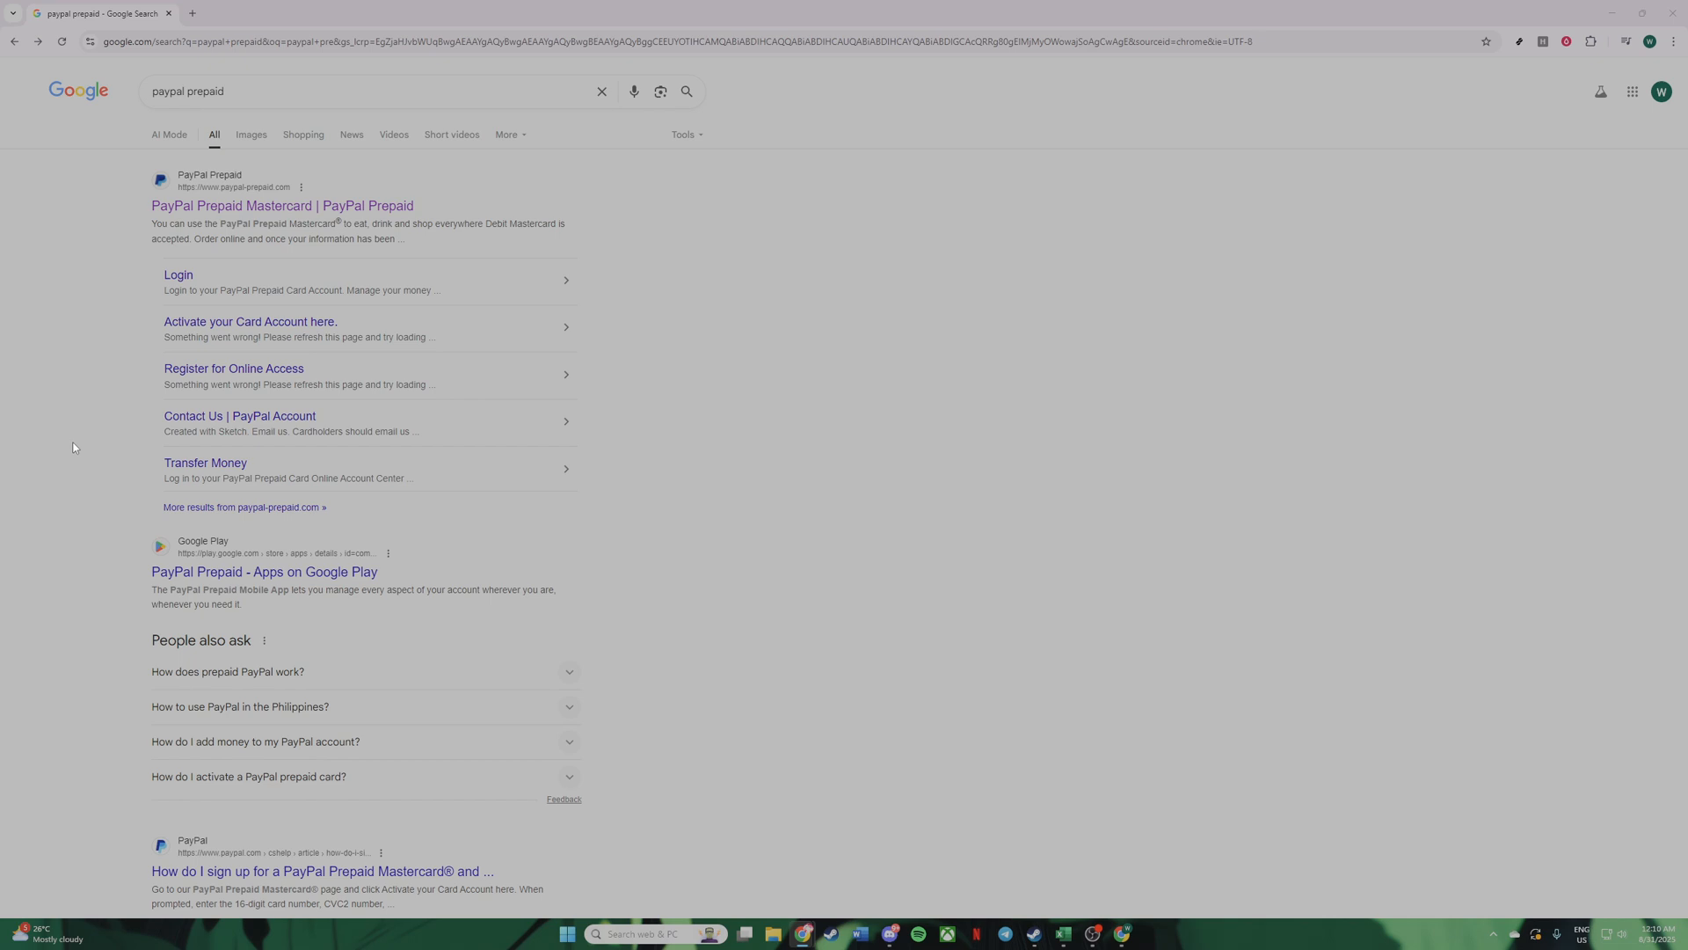
mouse_move(77, 438)
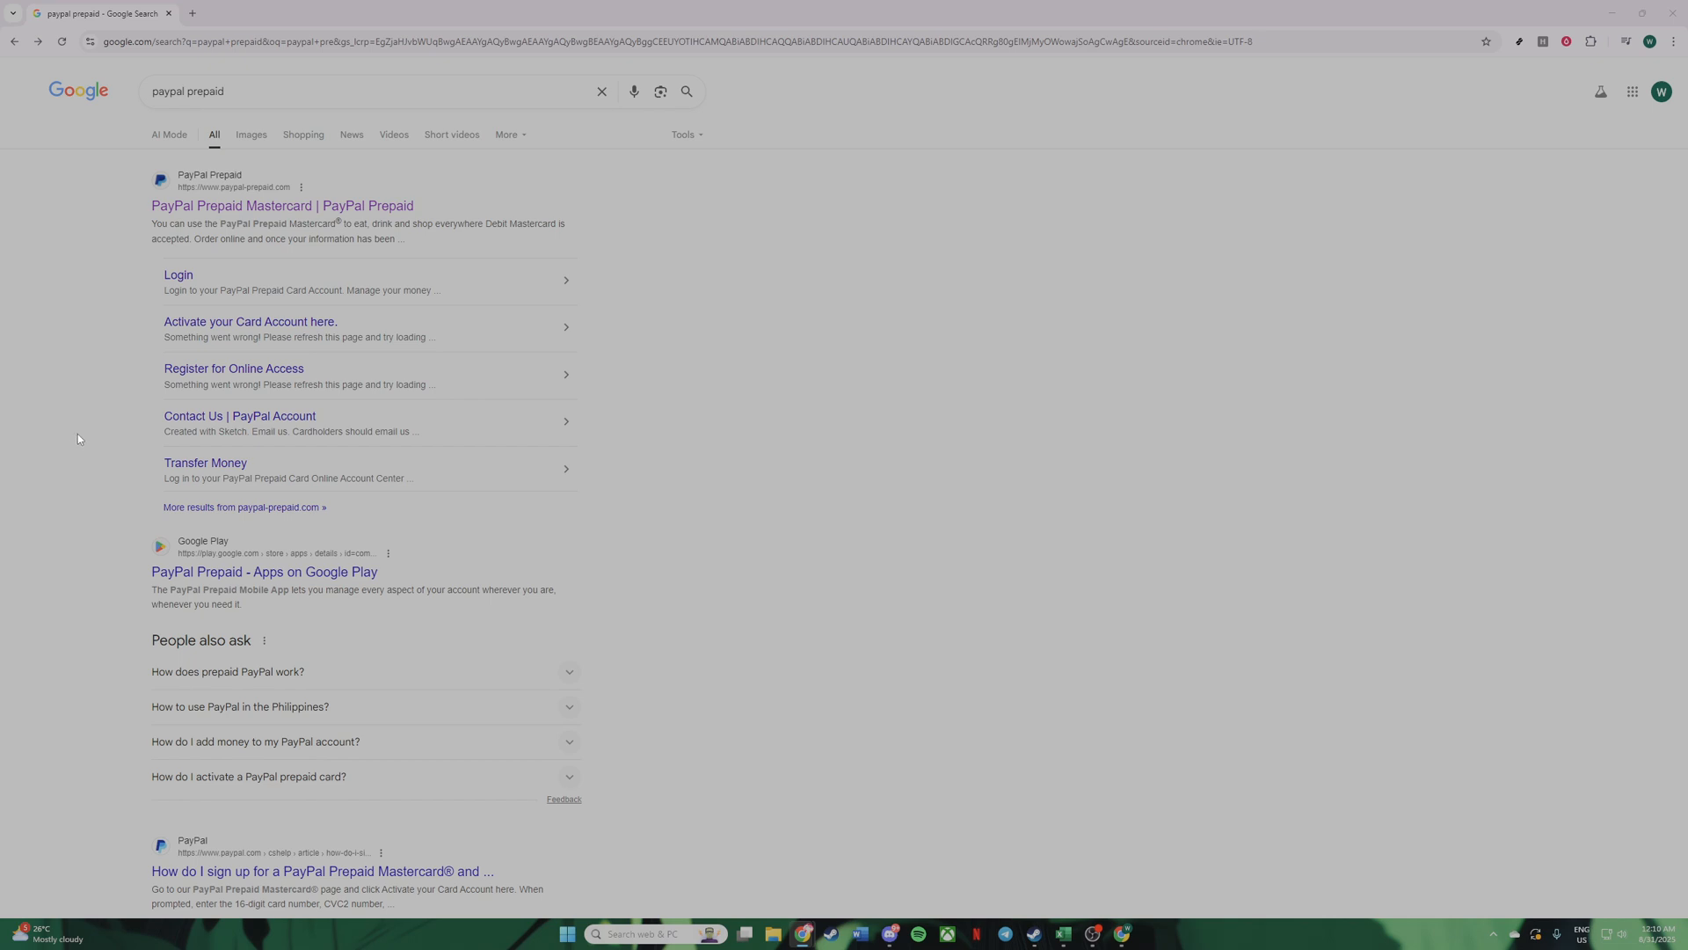
mouse_move(101, 340)
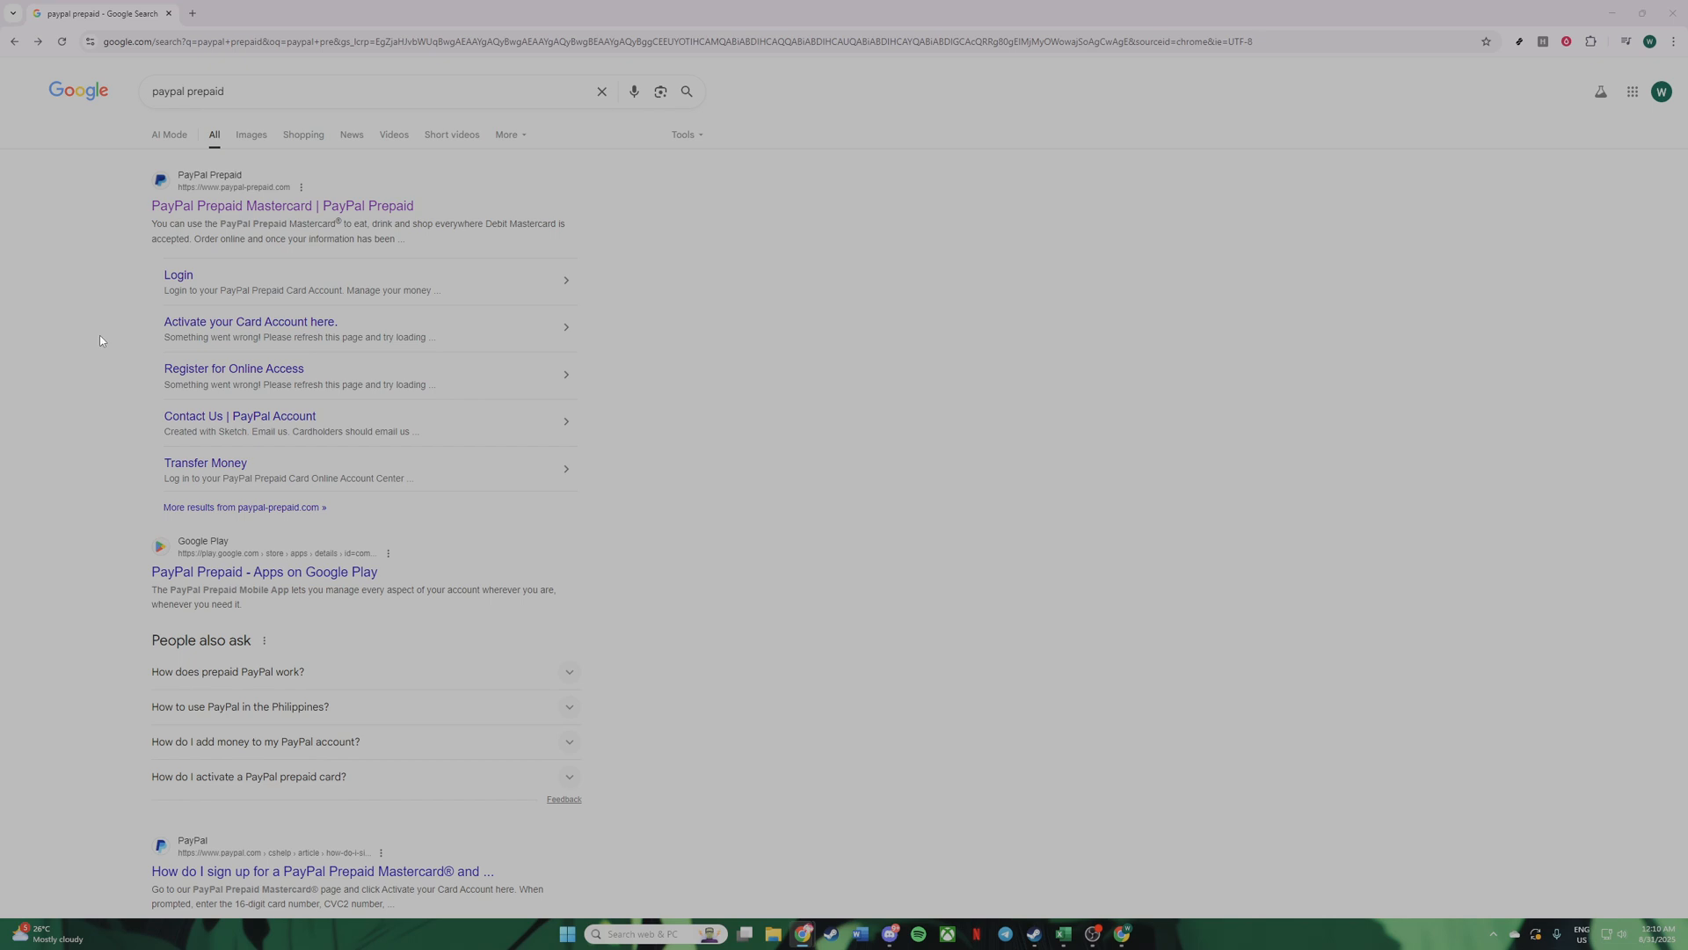
mouse_move(281, 206)
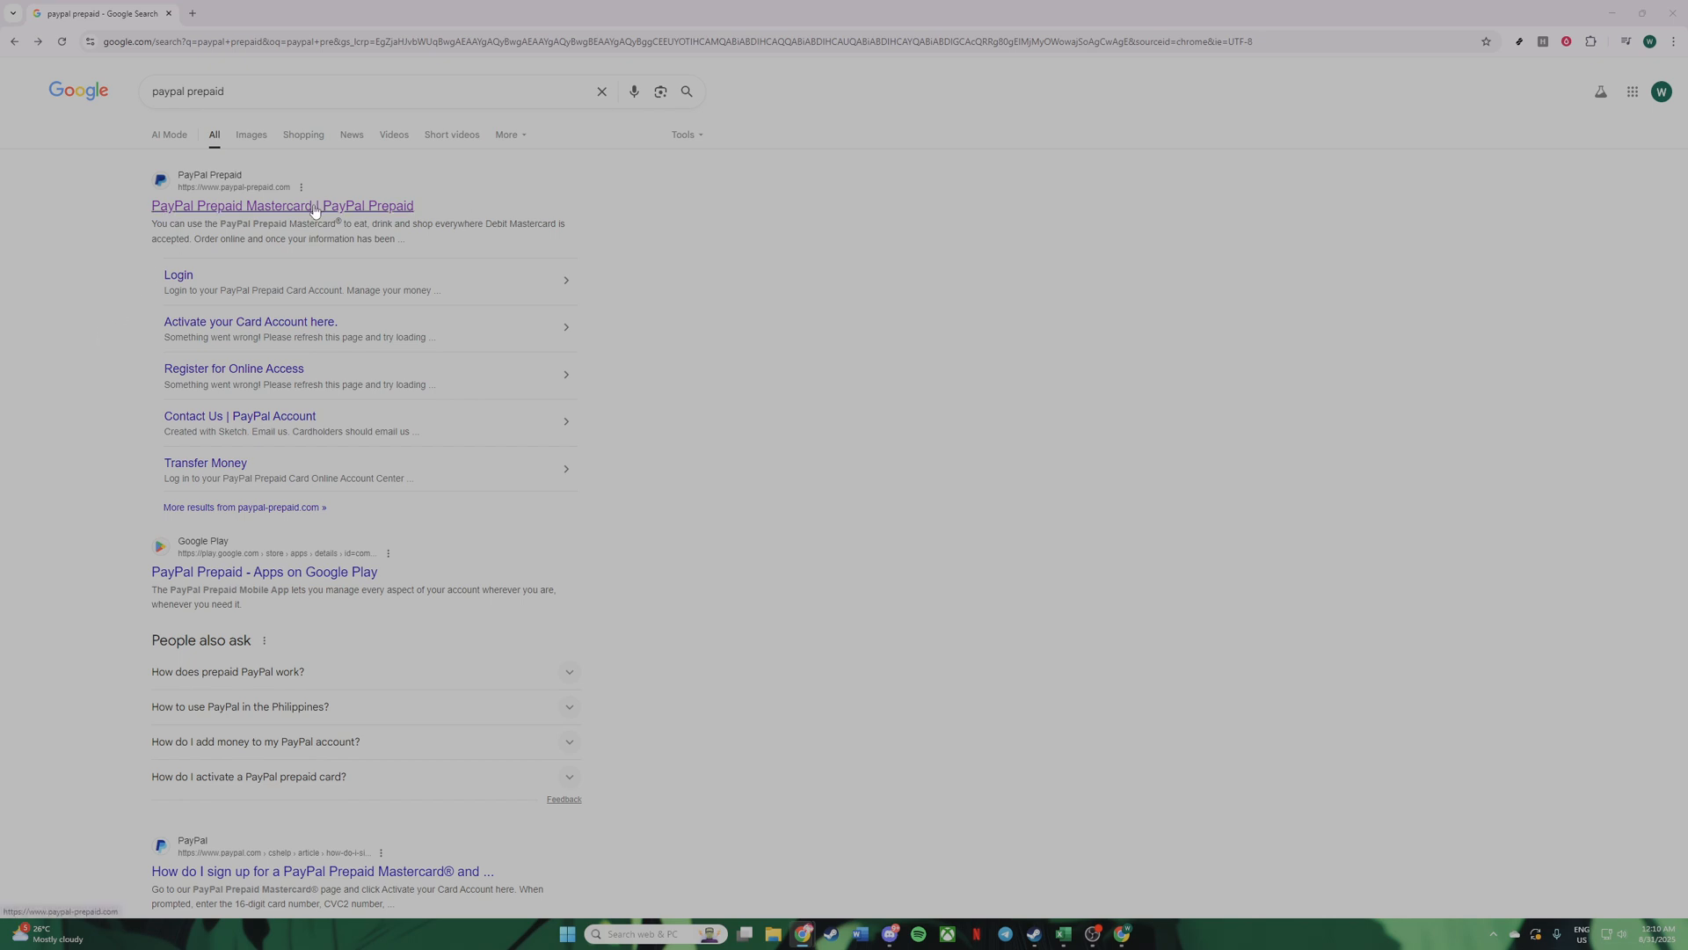
mouse_move(158, 253)
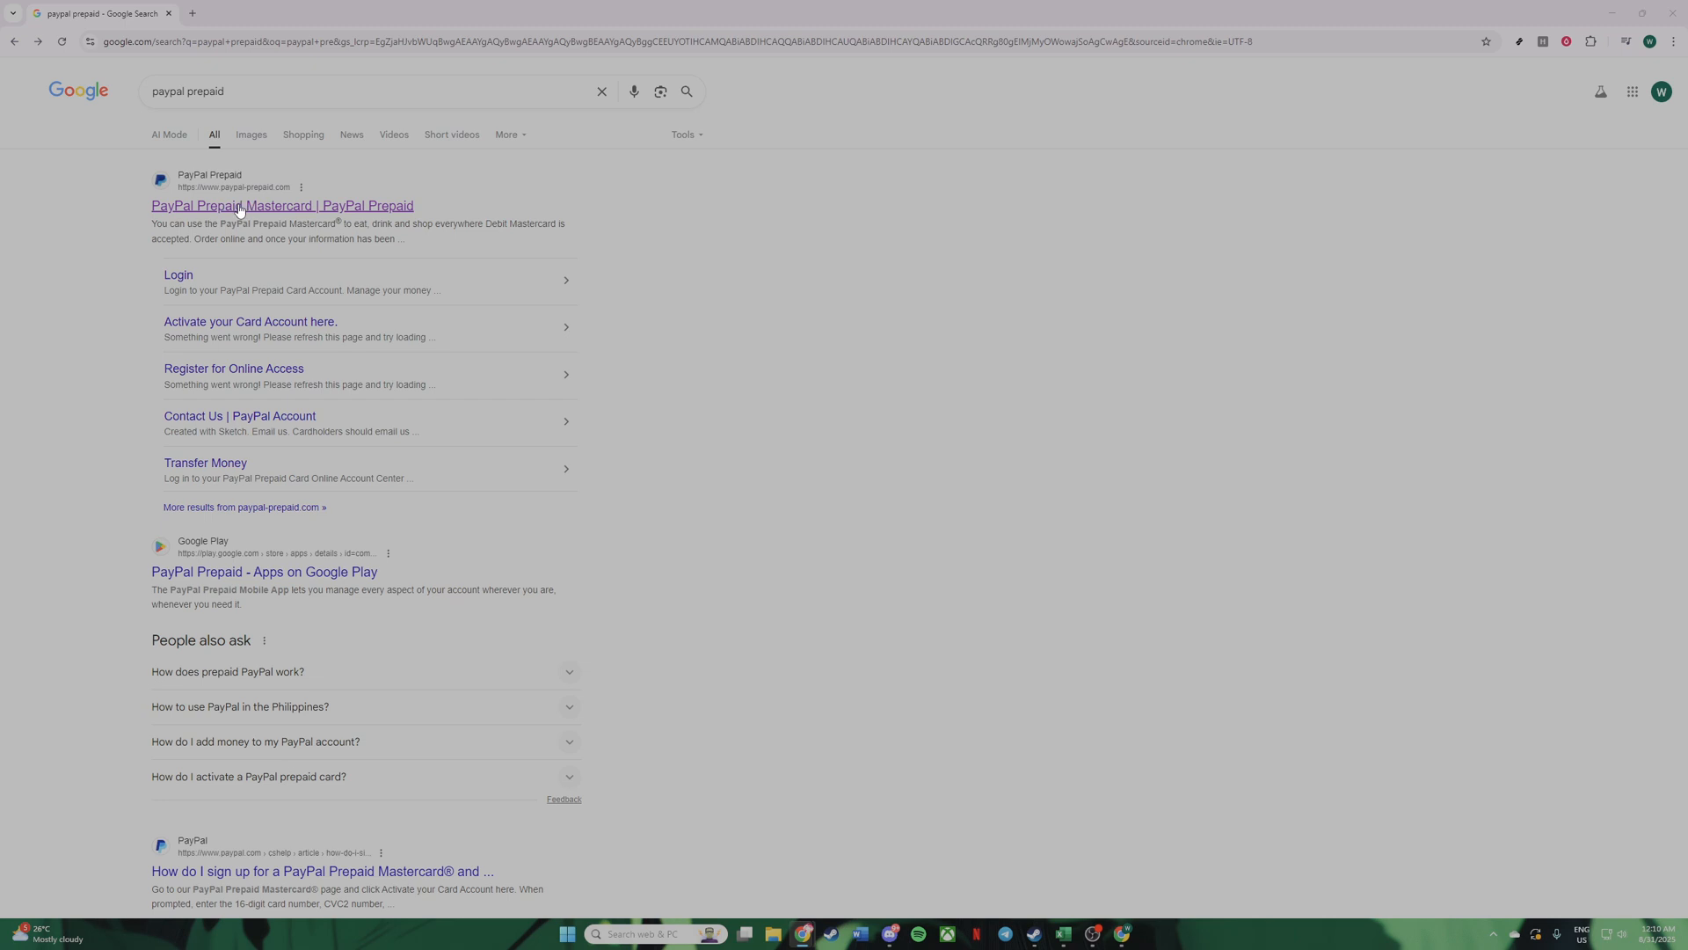
mouse_move(282, 206)
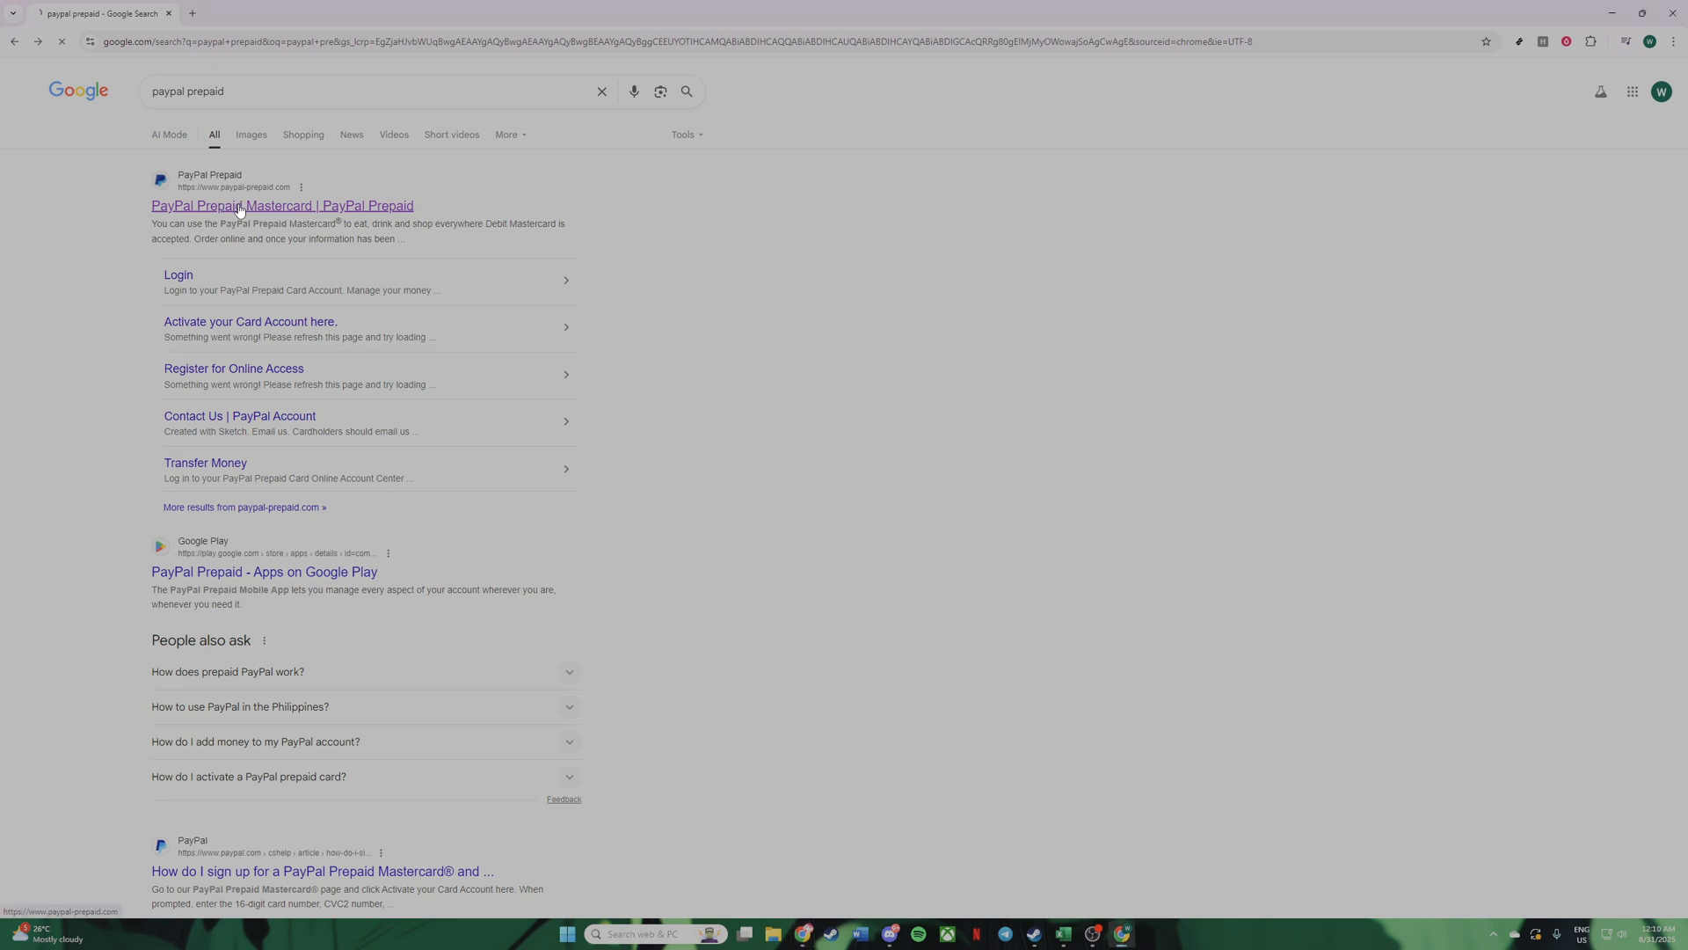
Step: Open the PayPal Prepaid Mastercard site from the search results
left_click(281, 206)
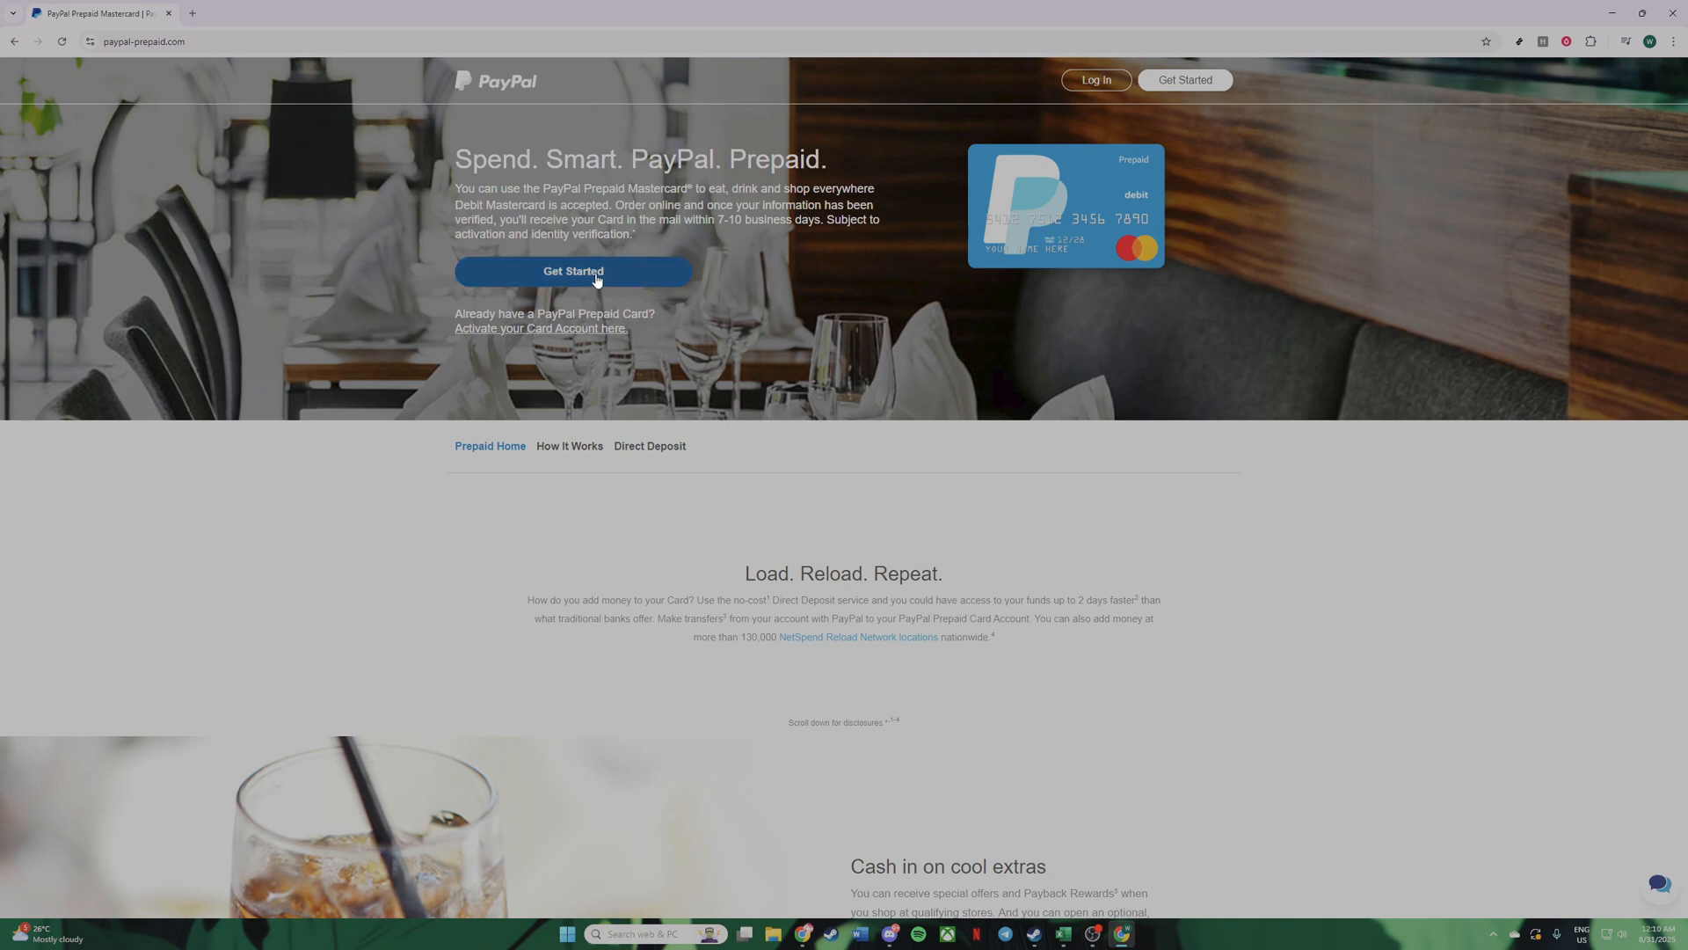
Step: Start ordering a PayPal Prepaid card via Get Started, opening the order form
left_click(573, 271)
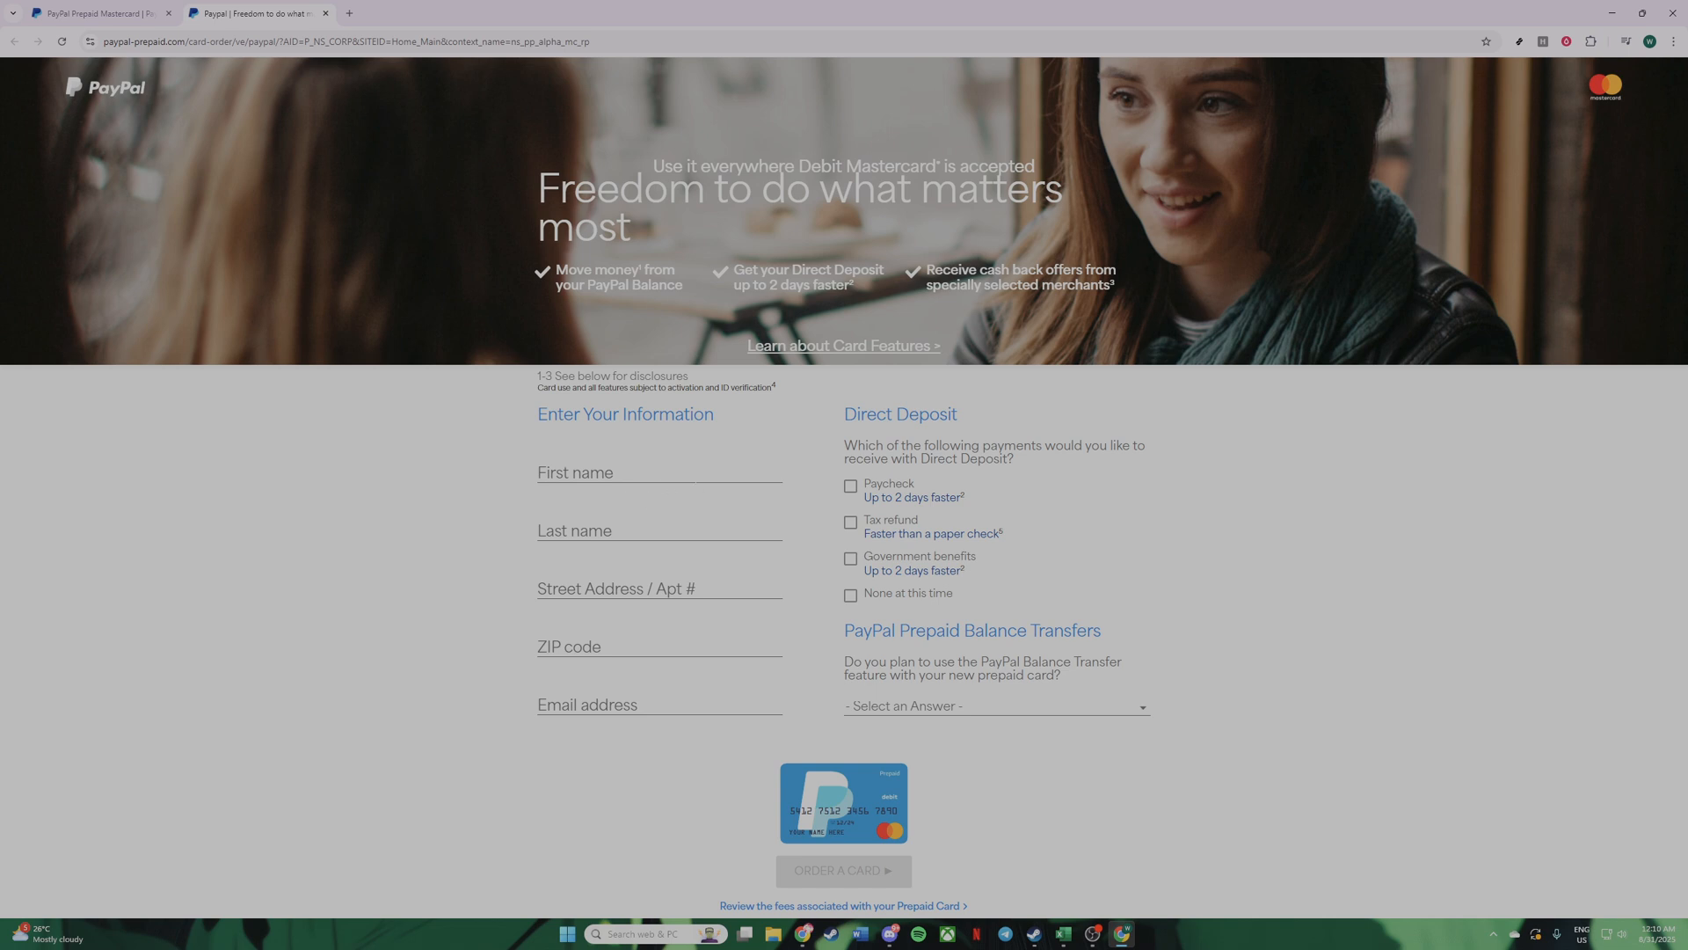
mouse_move(656, 631)
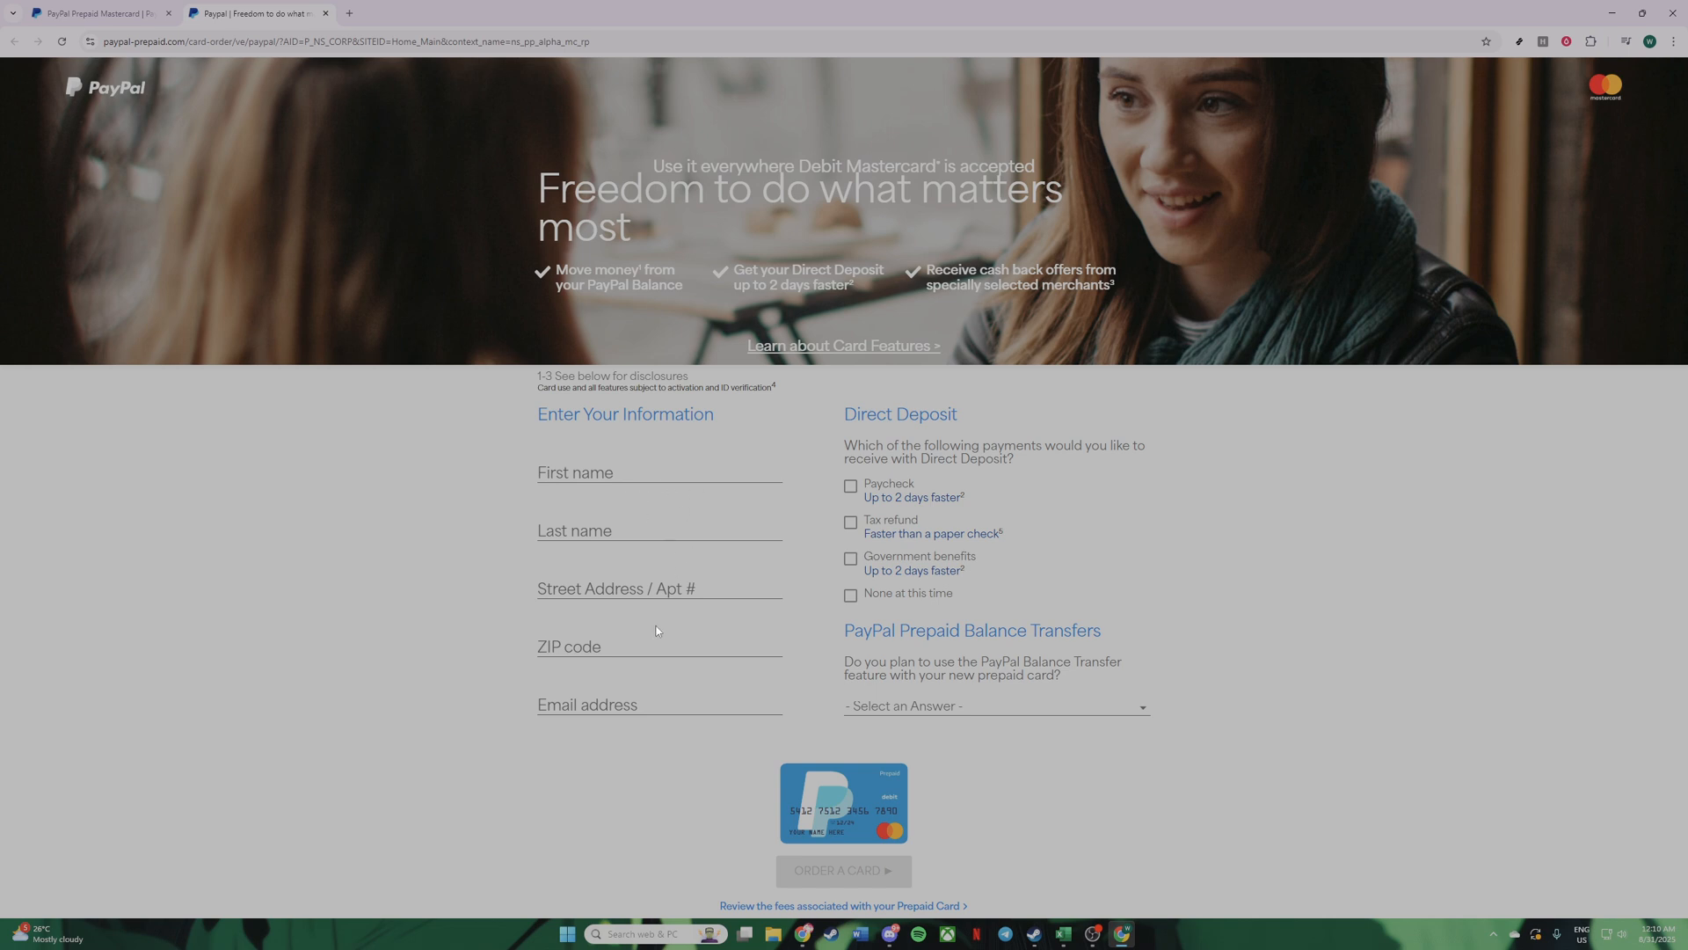
mouse_move(702, 518)
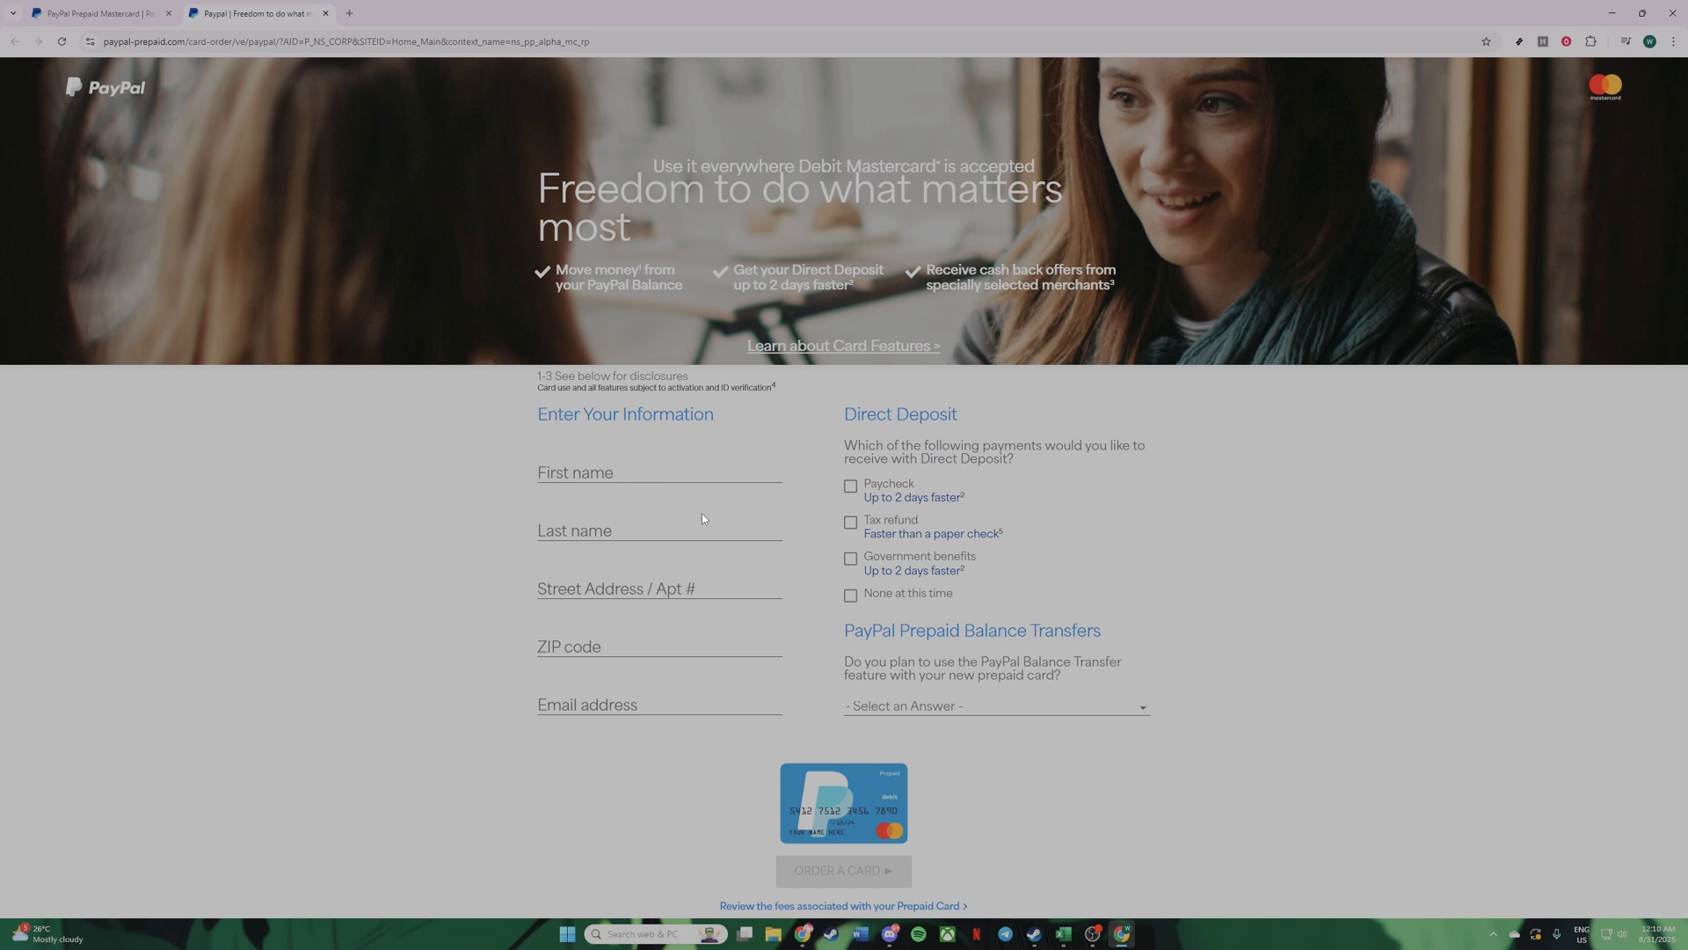
mouse_move(682, 503)
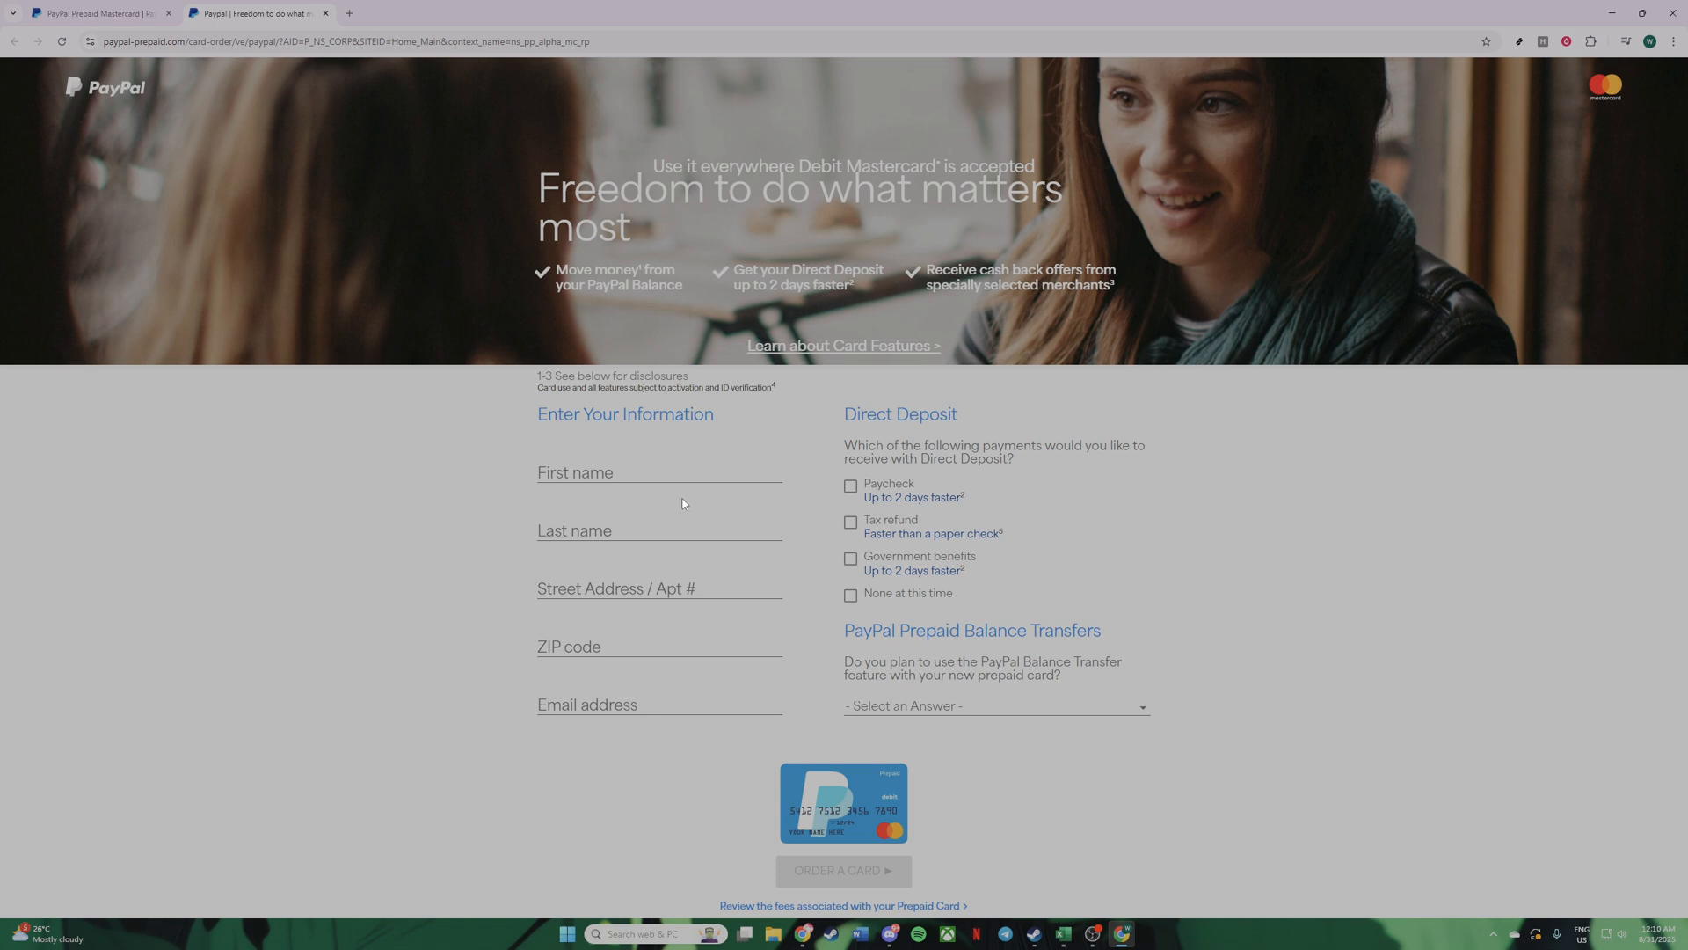
mouse_move(791, 587)
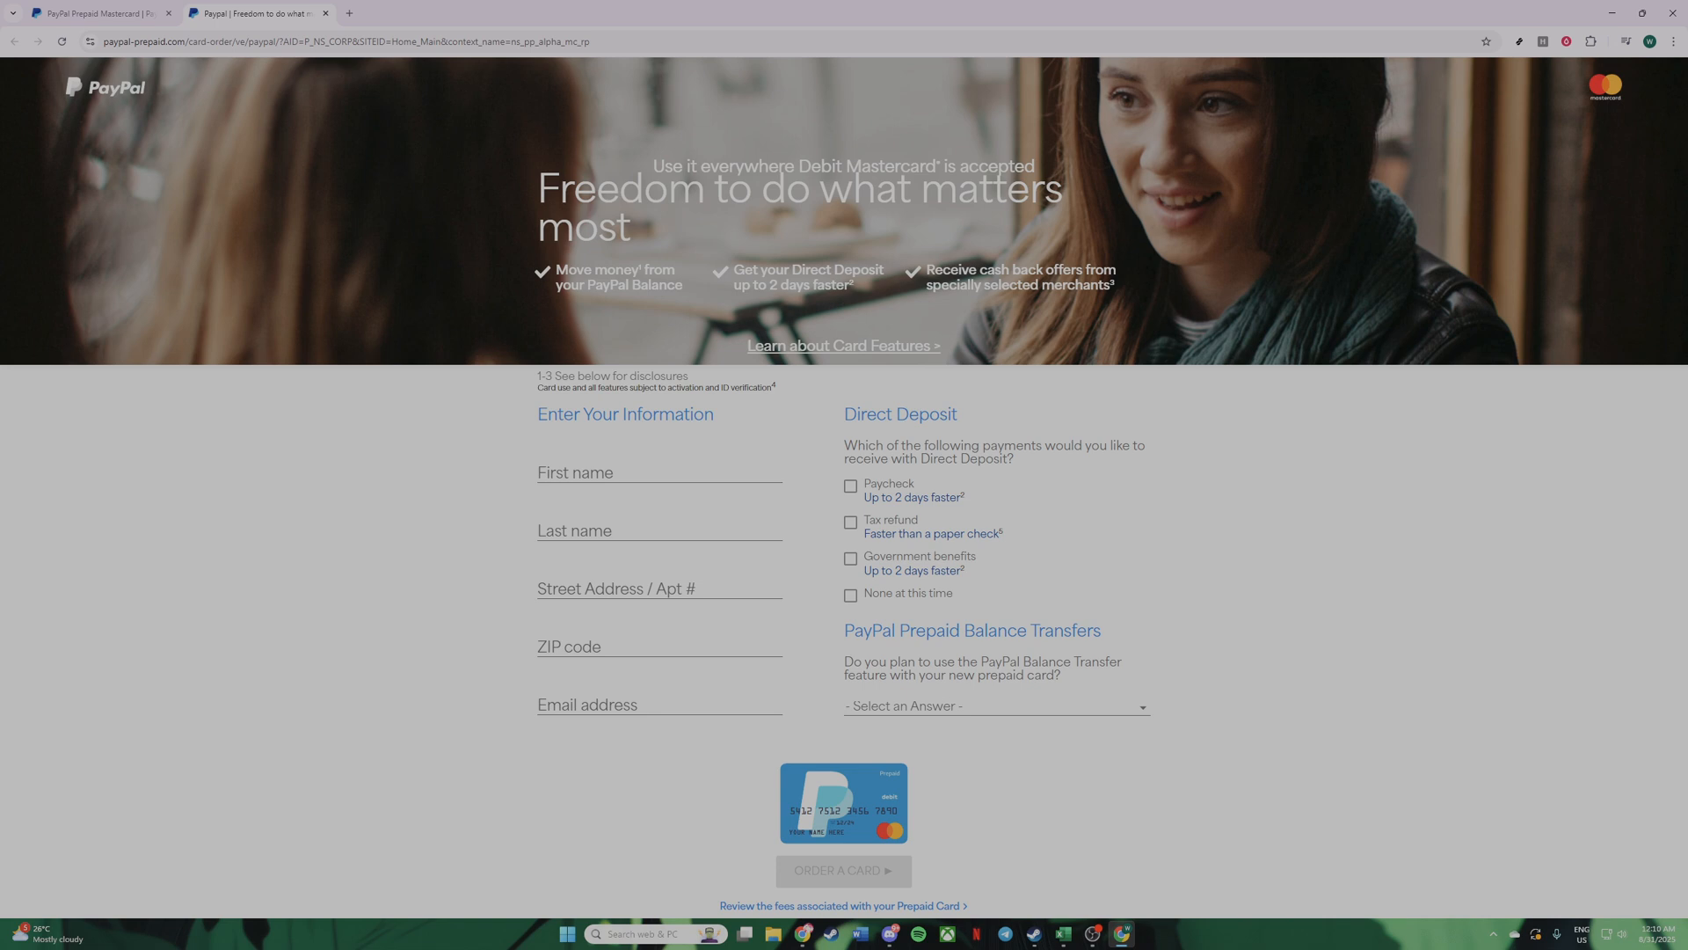
scroll("down", 3)
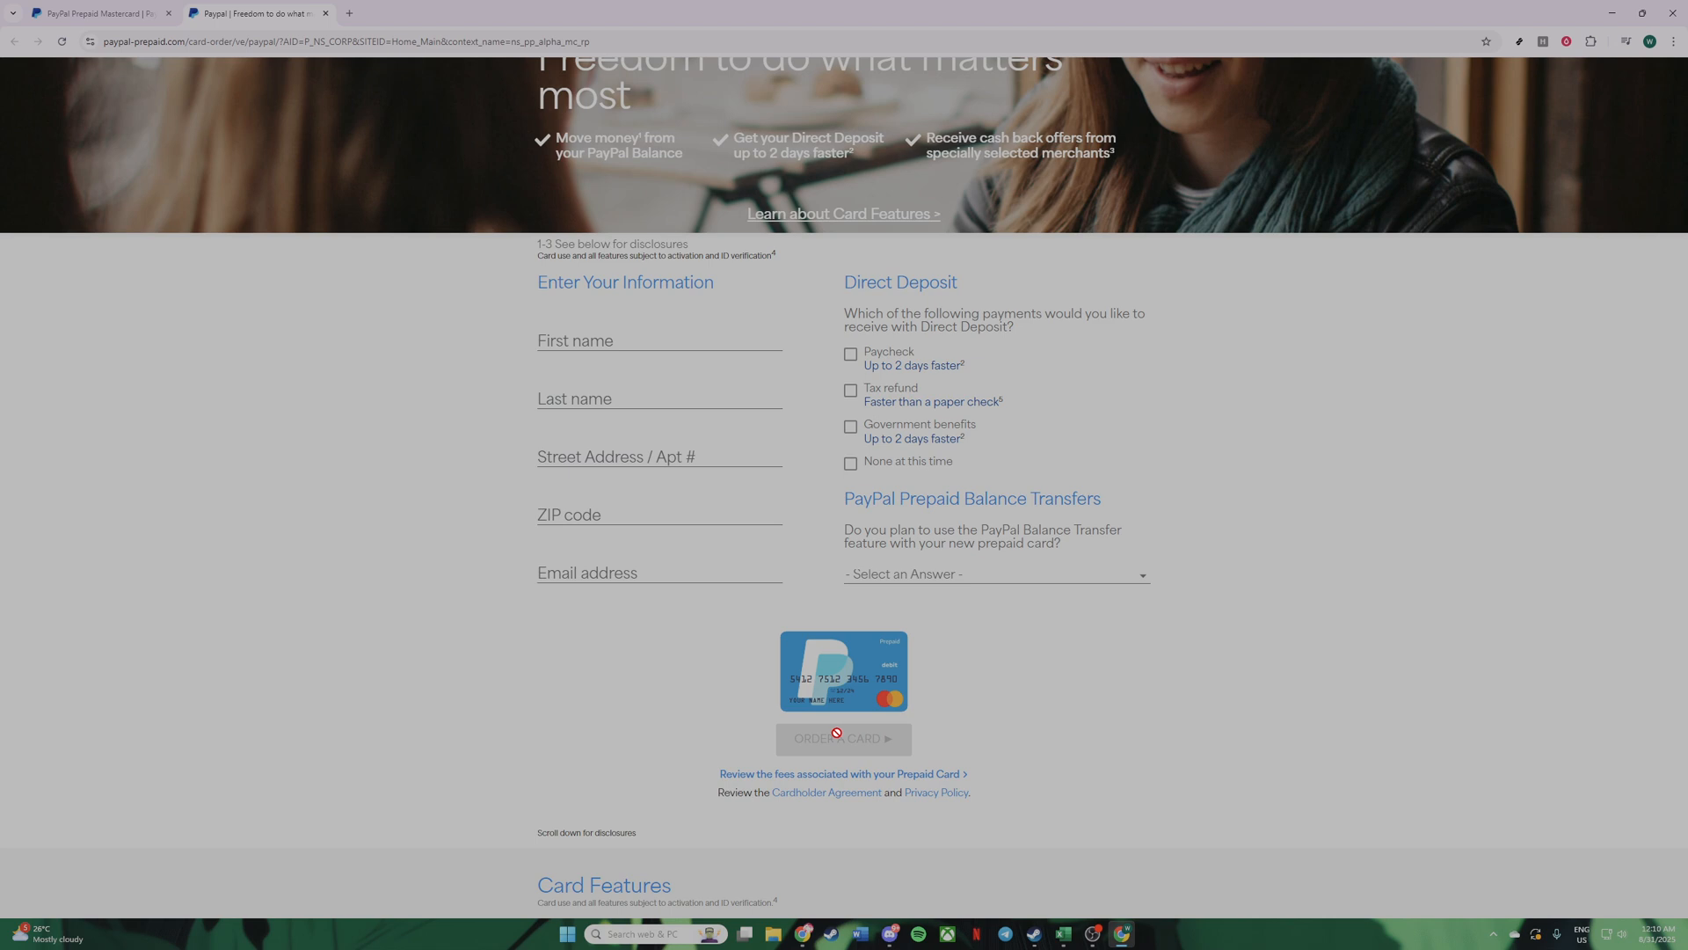
mouse_move(668, 728)
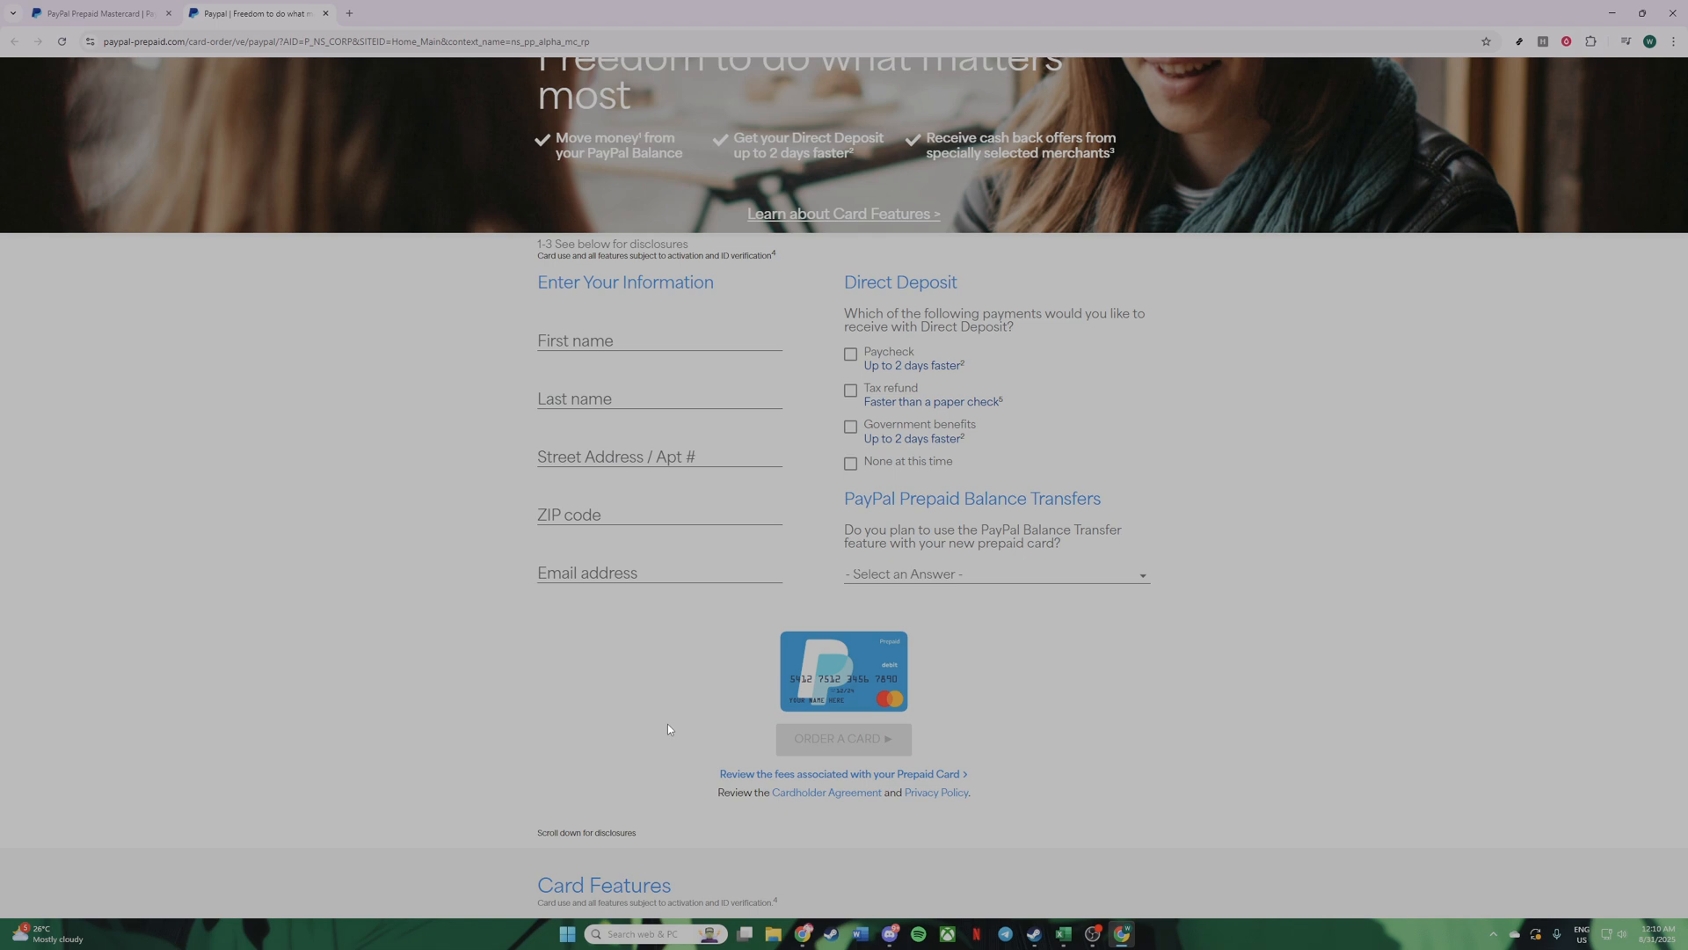
mouse_move(626, 617)
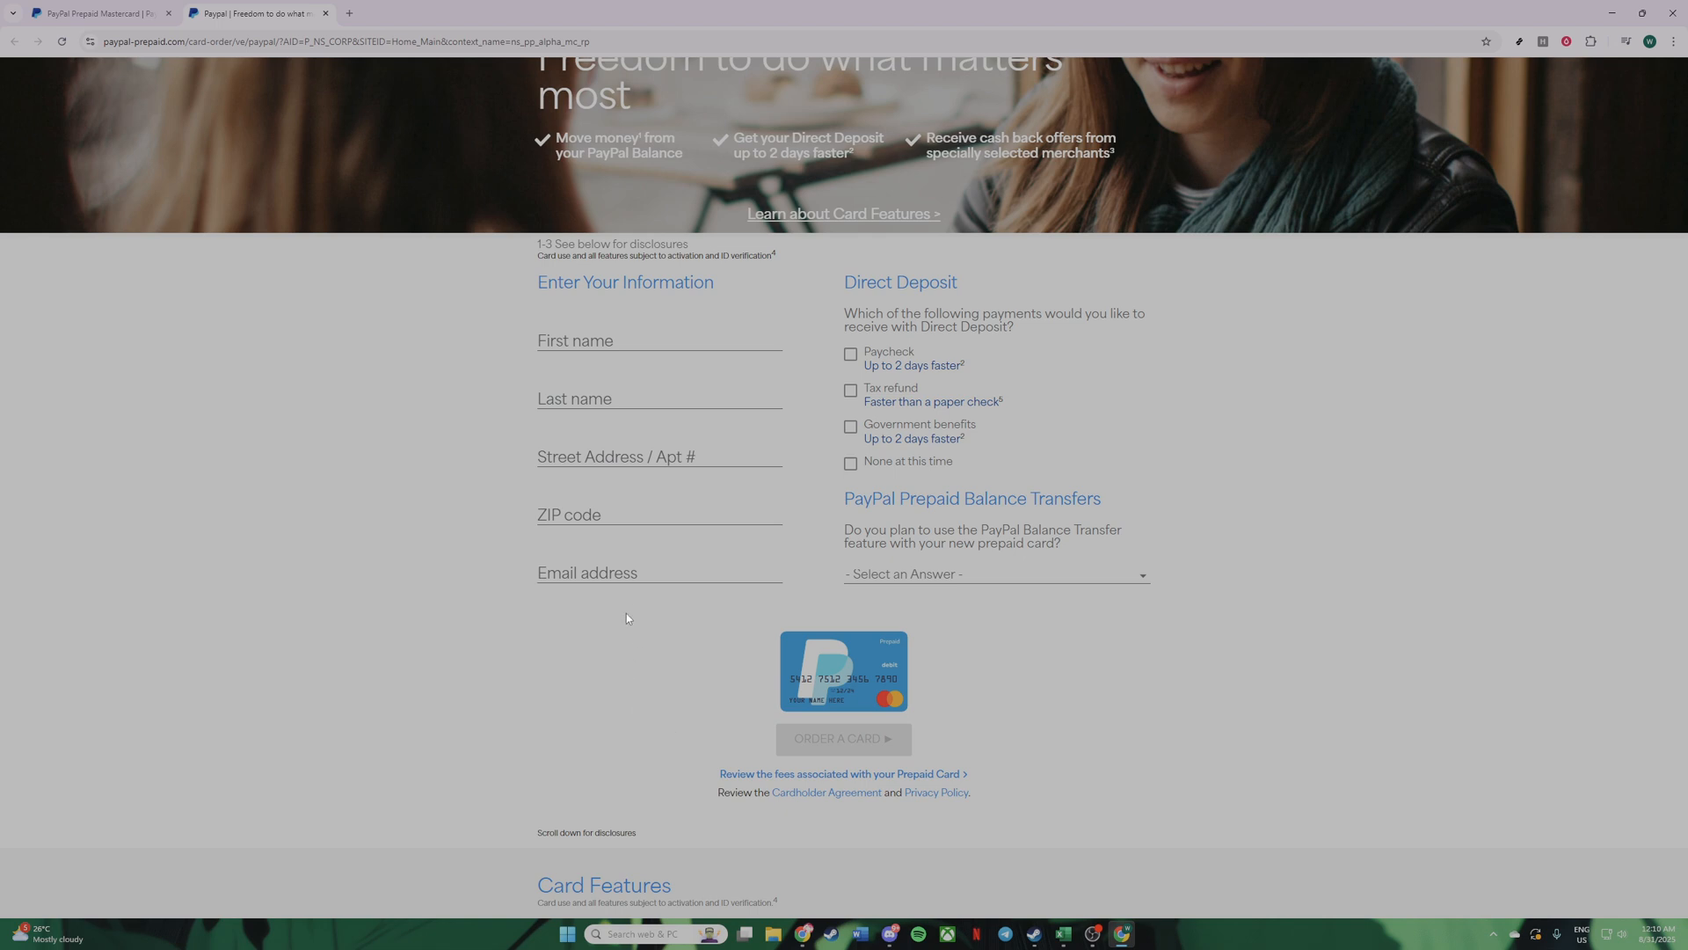
mouse_move(270, 580)
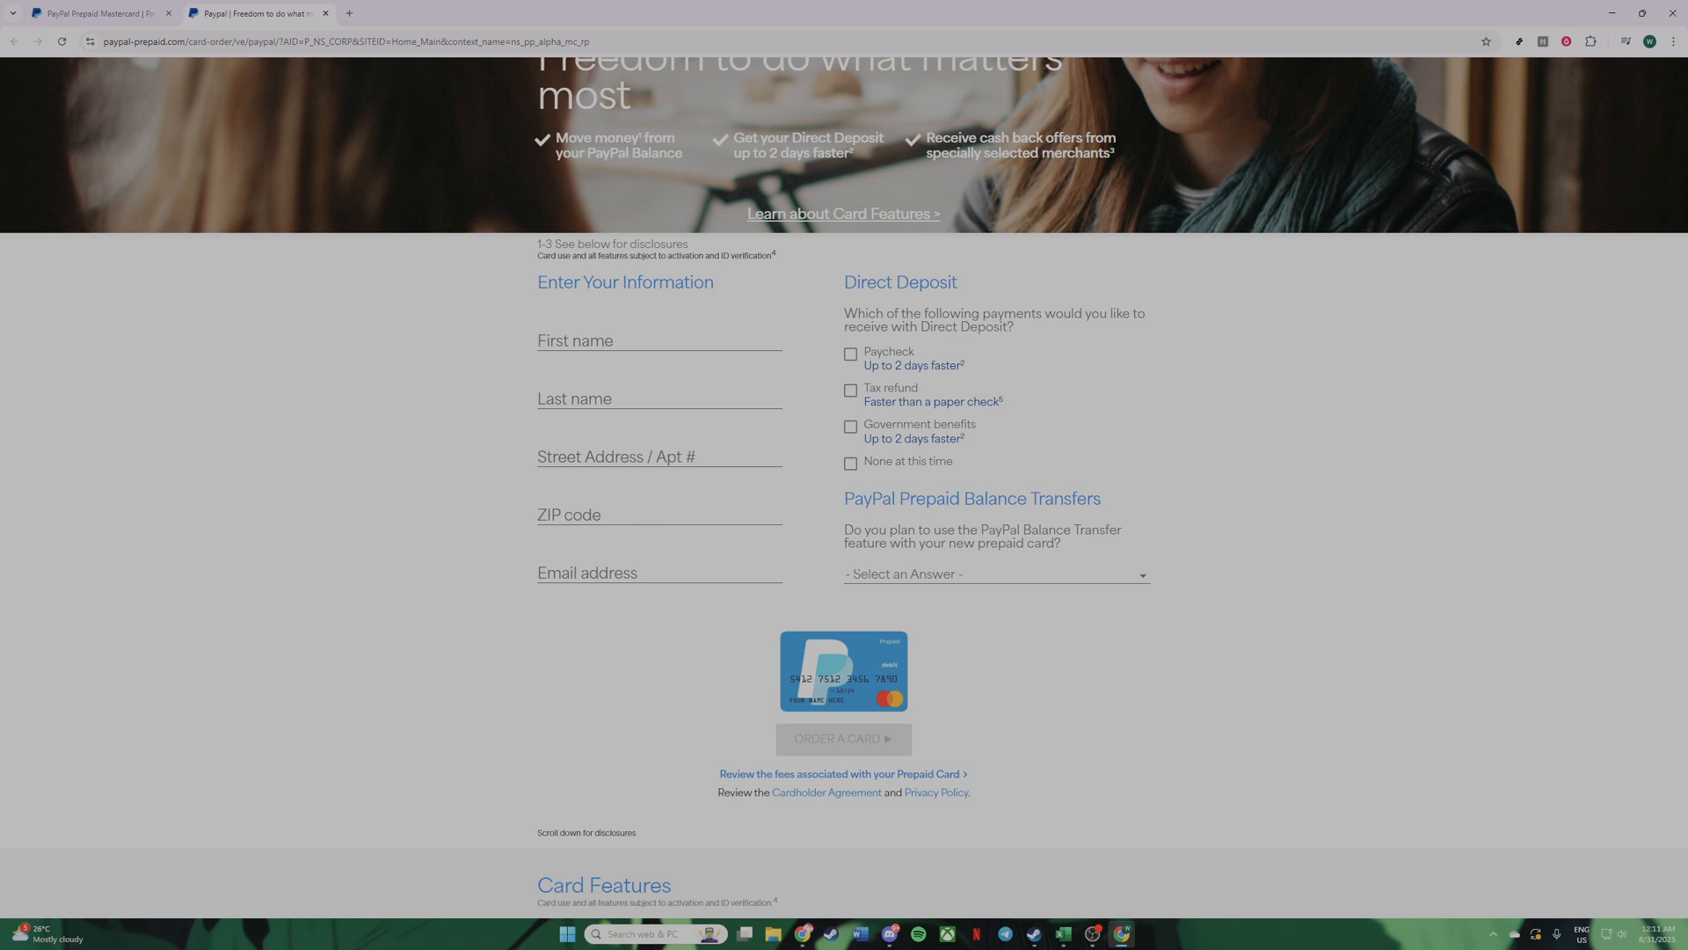
mouse_move(429, 498)
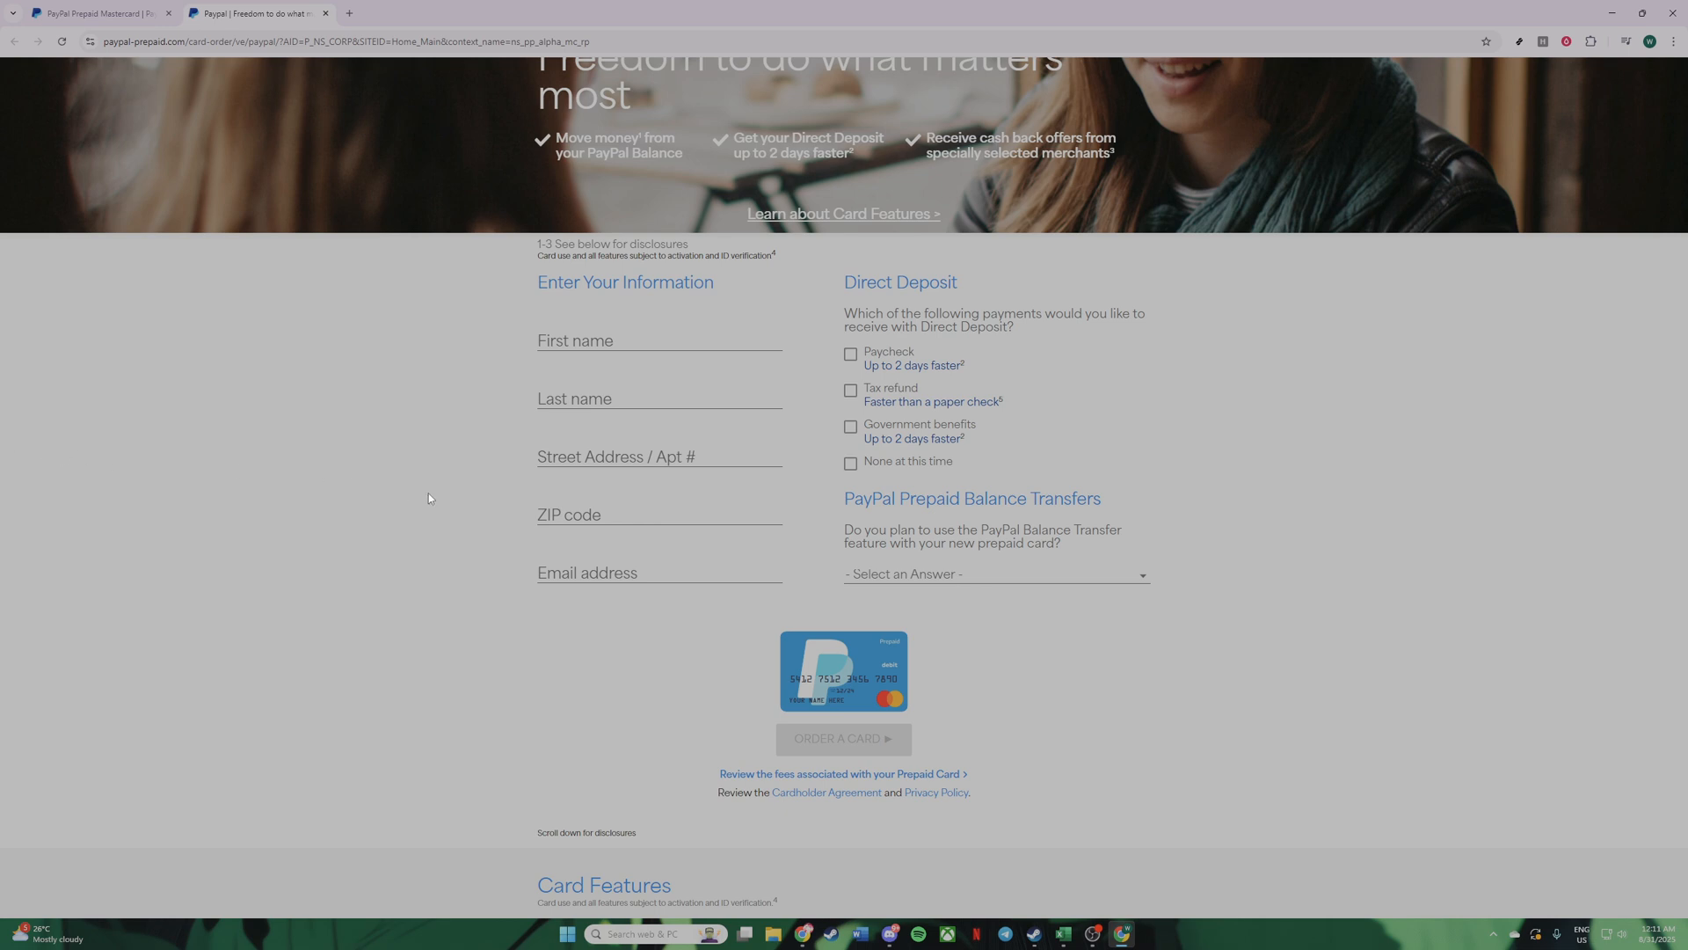